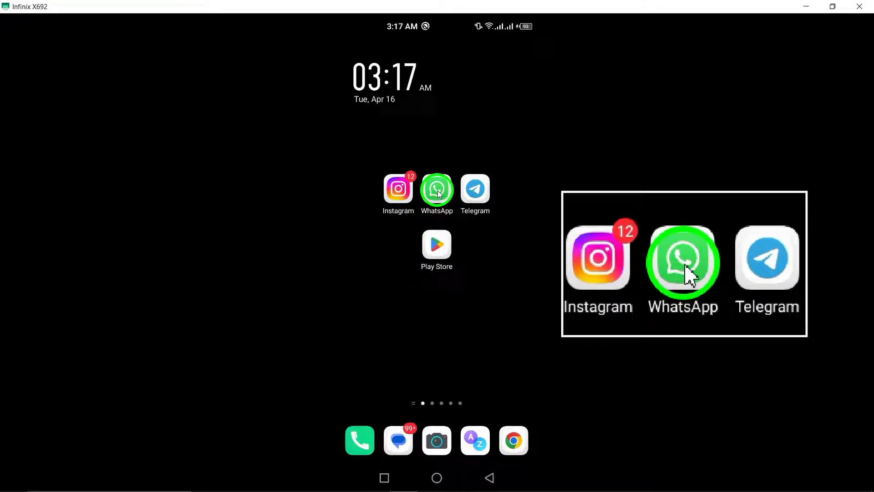
Launch WhatsApp from the home screen to show the Chats list
click(437, 189)
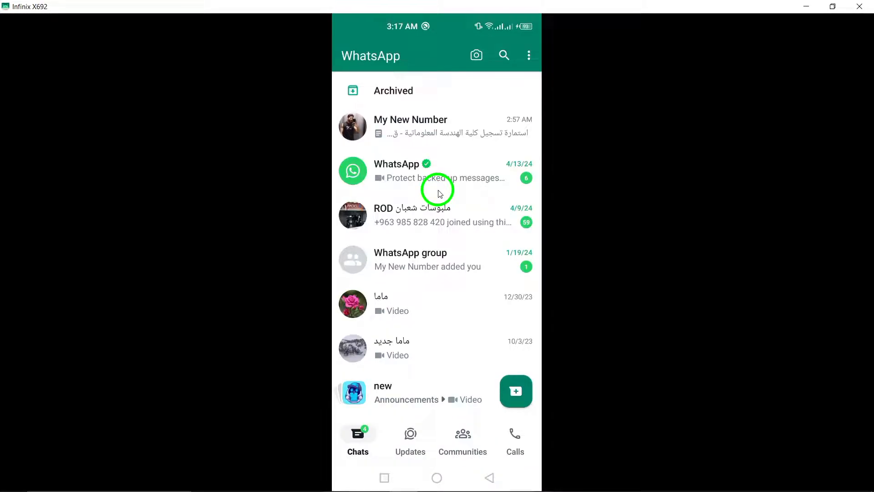
mouse_move(490, 184)
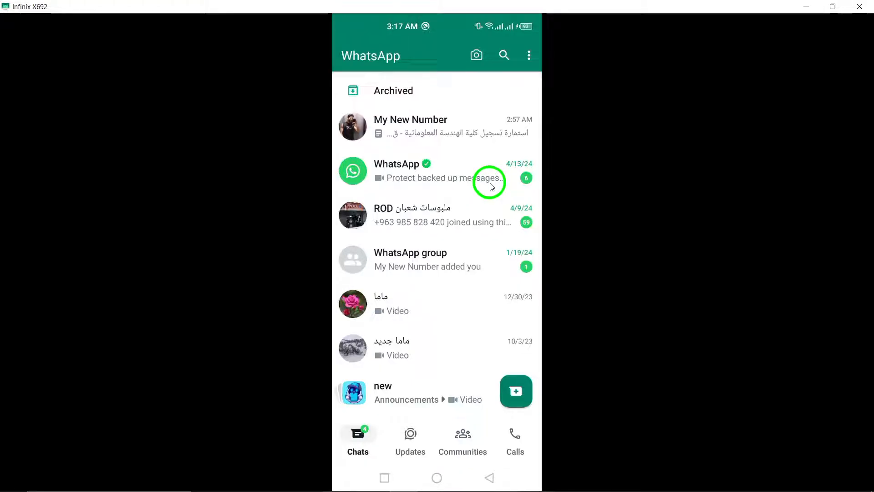
mouse_move(430, 451)
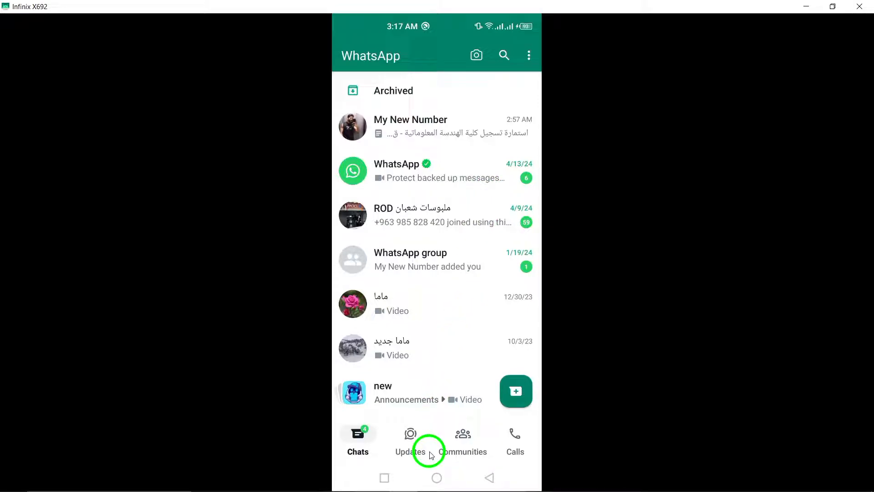
mouse_move(436, 476)
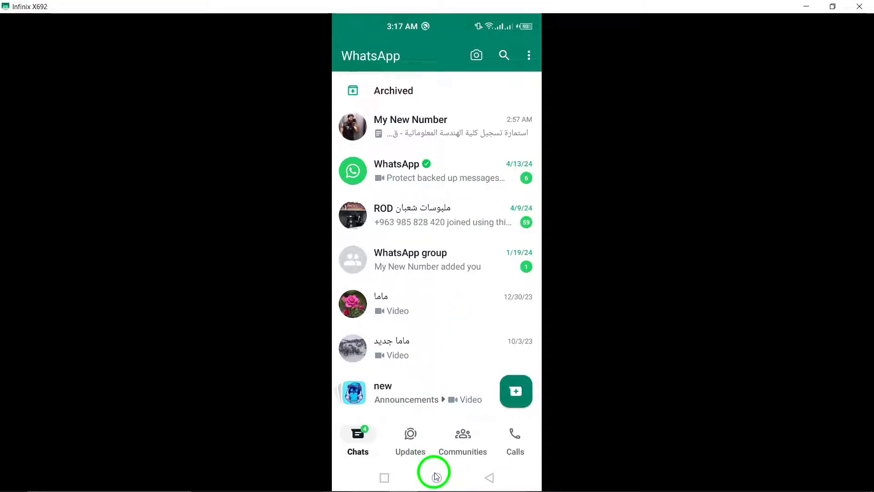
Check File Manager's WhatsApp category, then show WhatsApp's shortcut menu on the home screen
click(437, 477)
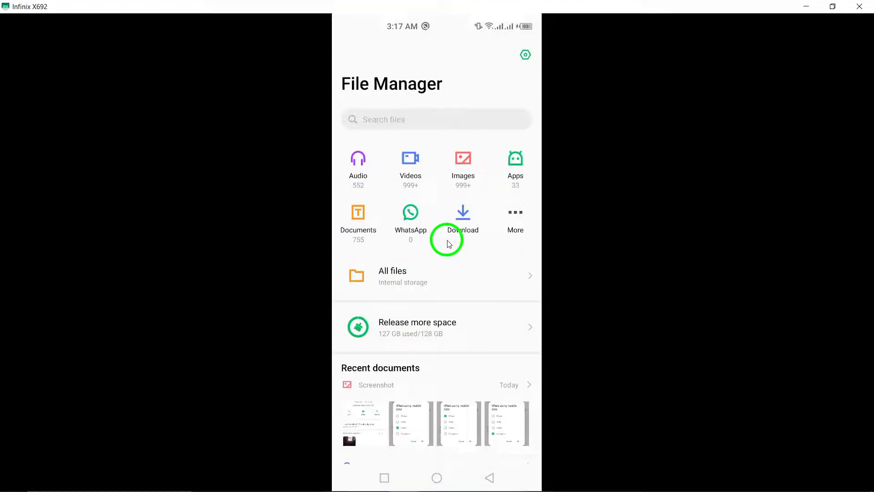
click(381, 478)
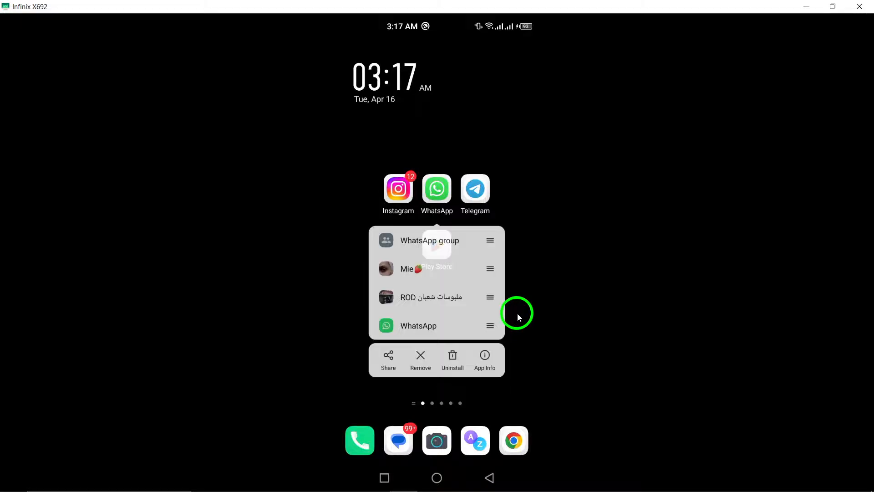
Dismiss WhatsApp's shortcut menu and reopen File Manager from the app drawer
click(517, 313)
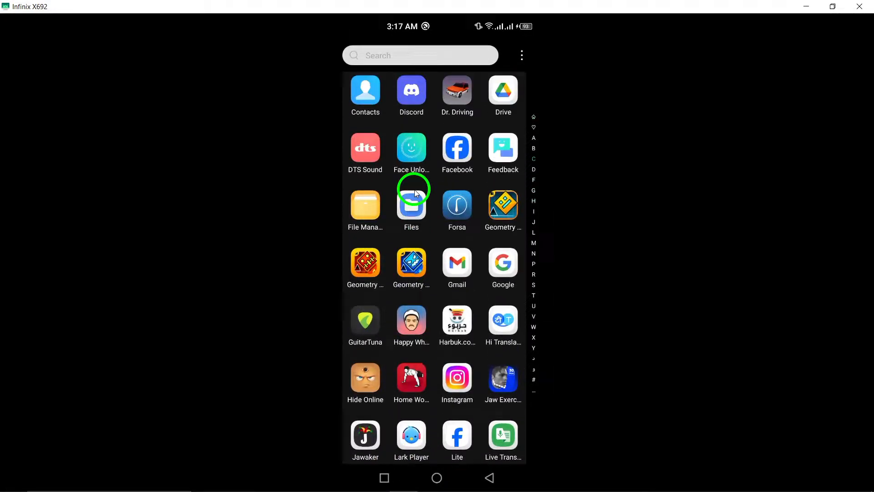
click(365, 203)
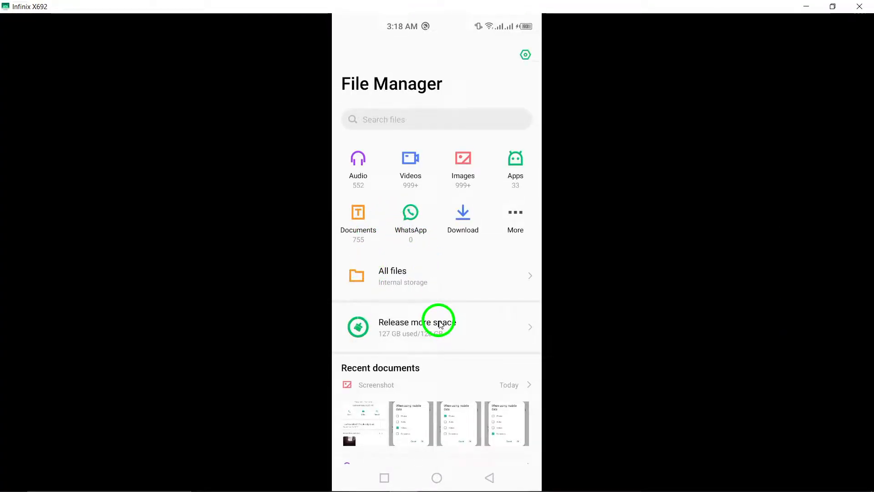
Return to WhatsApp's chat list with the quick-tools side panel open
click(385, 477)
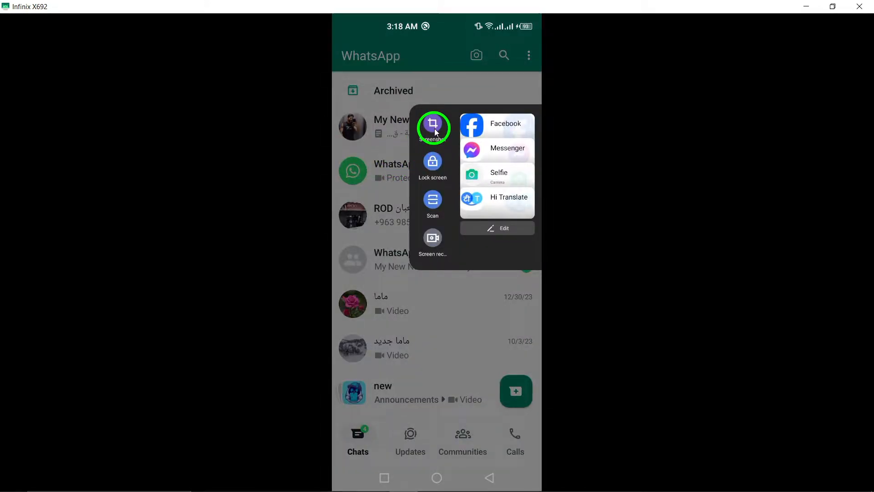
Screenshot the WhatsApp chat list into Pictures/Screenshot and close the quick-tools panel
click(433, 126)
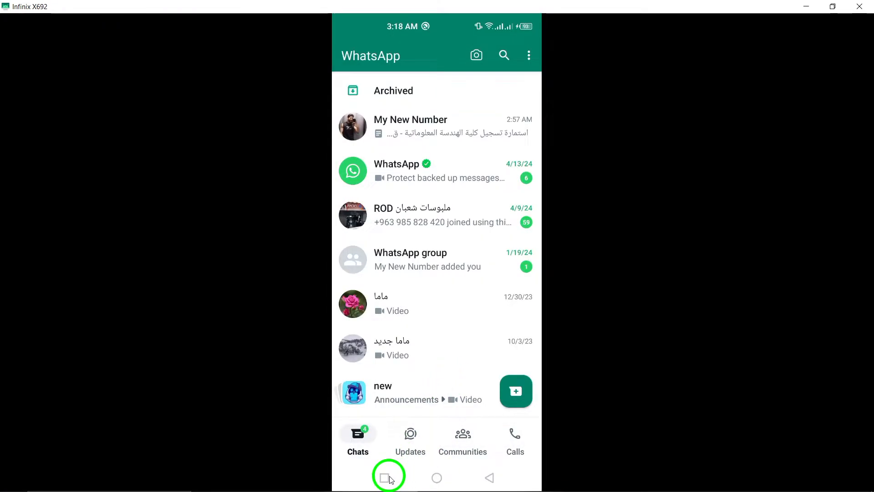
mouse_move(538, 236)
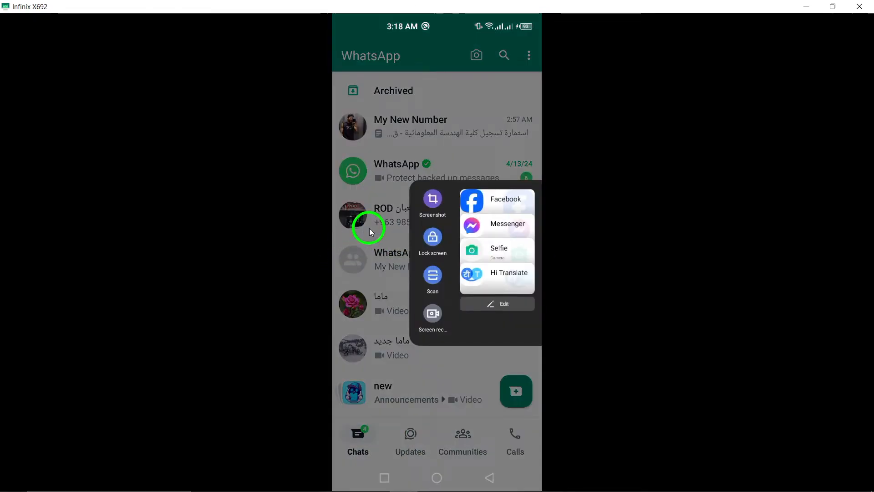
click(432, 202)
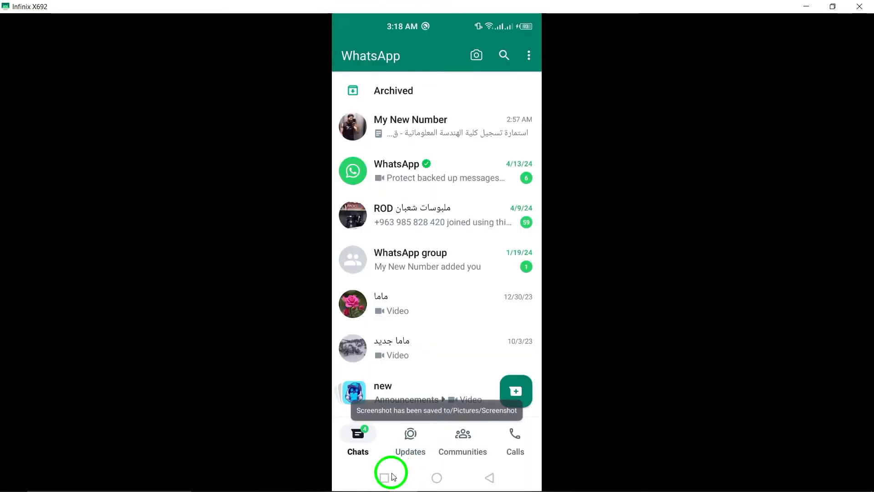